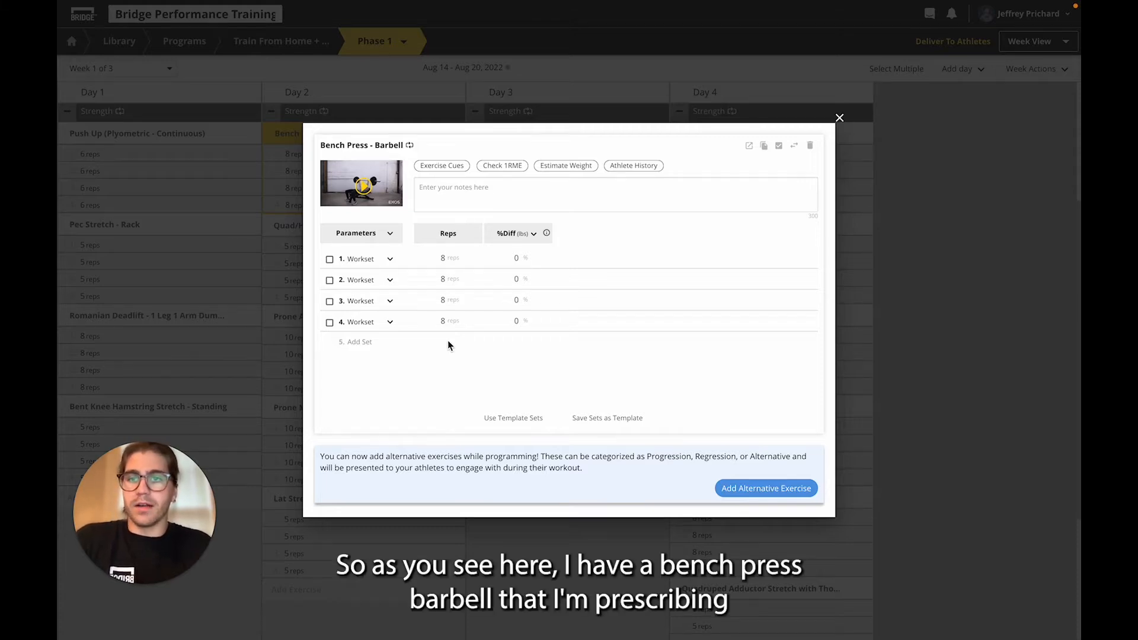
pyautogui.moveTo(468, 371)
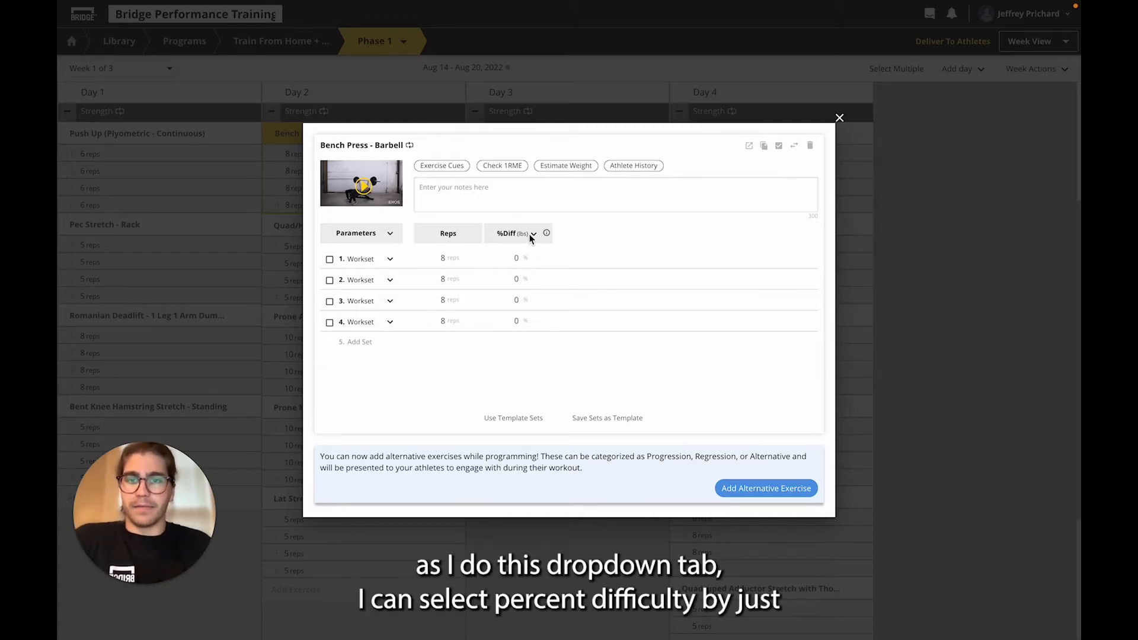
# Step: Prescribe load as percent difficulty and enter 100% for Workset 1
pyautogui.click(533, 237)
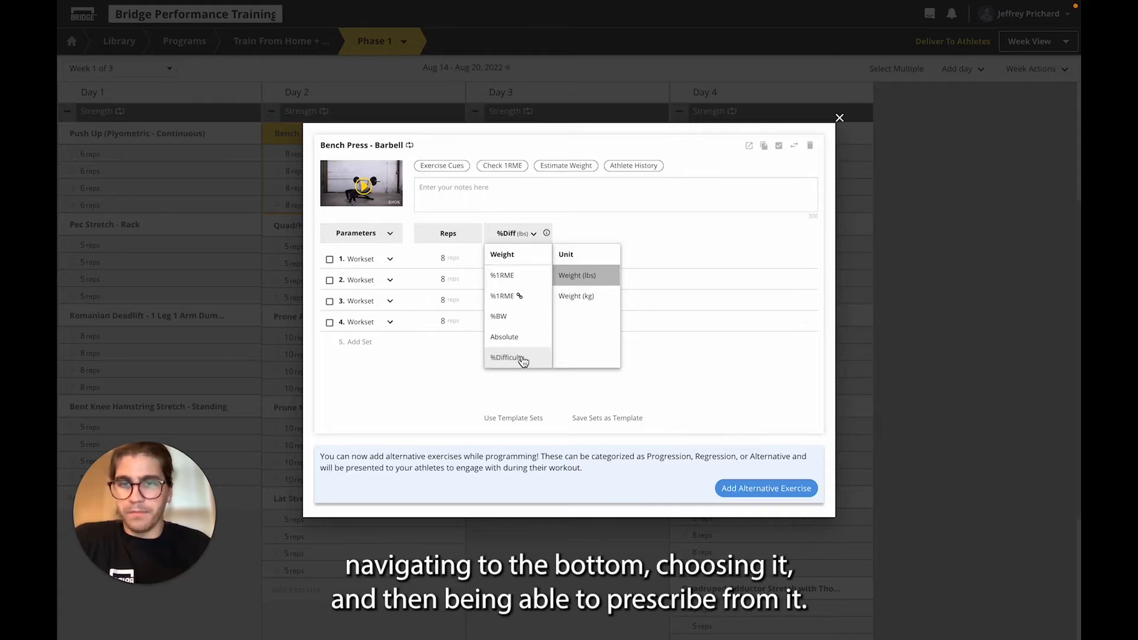
pyautogui.click(514, 356)
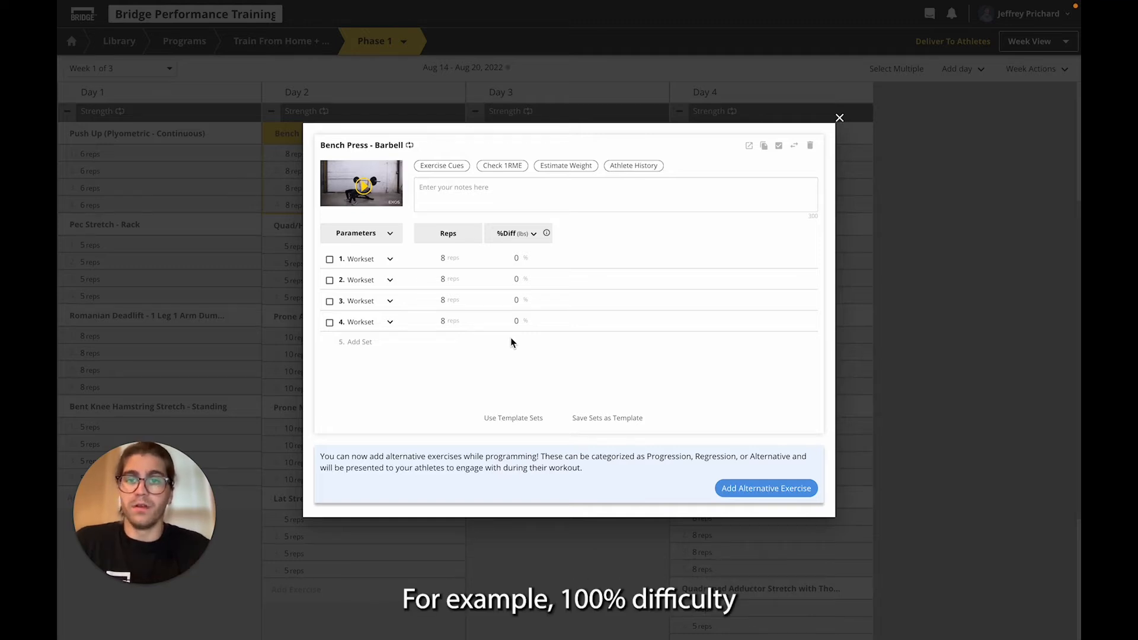
pyautogui.write('100')
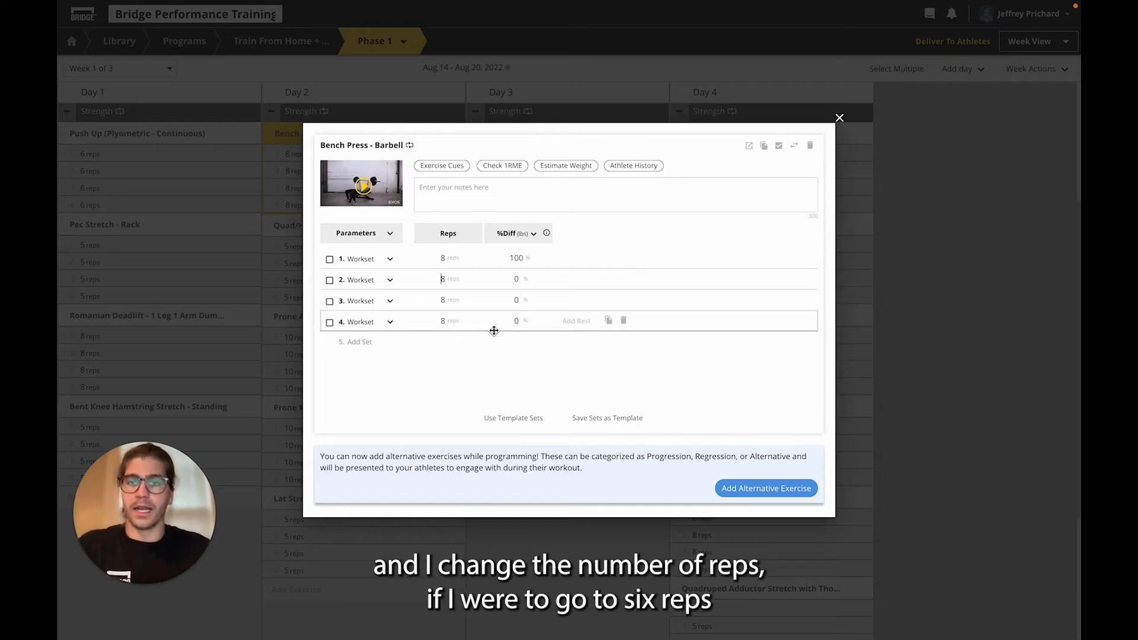
# Step: Edit the rep count of the second bench press workset
pyautogui.click(449, 278)
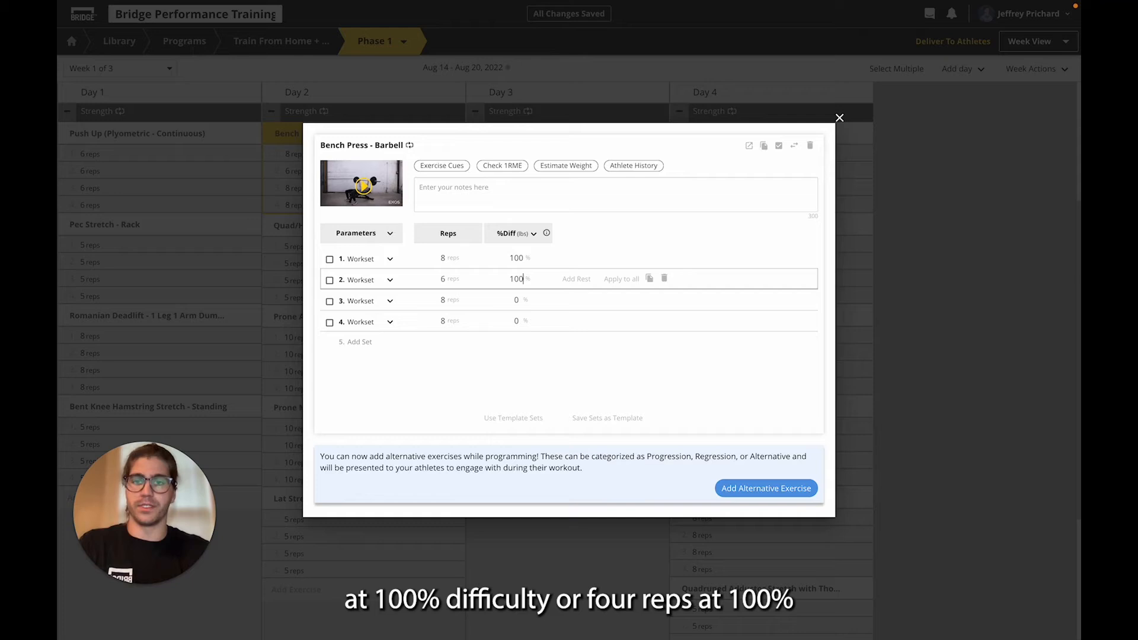
pyautogui.write('100')
pyautogui.click(448, 300)
pyautogui.write('4')
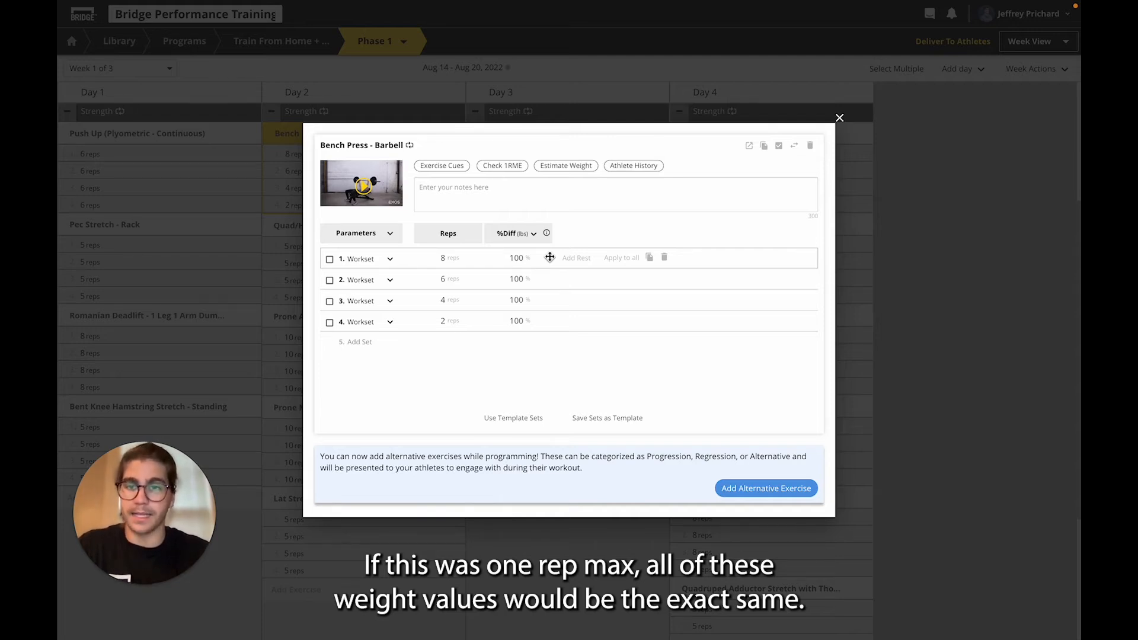
pyautogui.moveTo(443, 341)
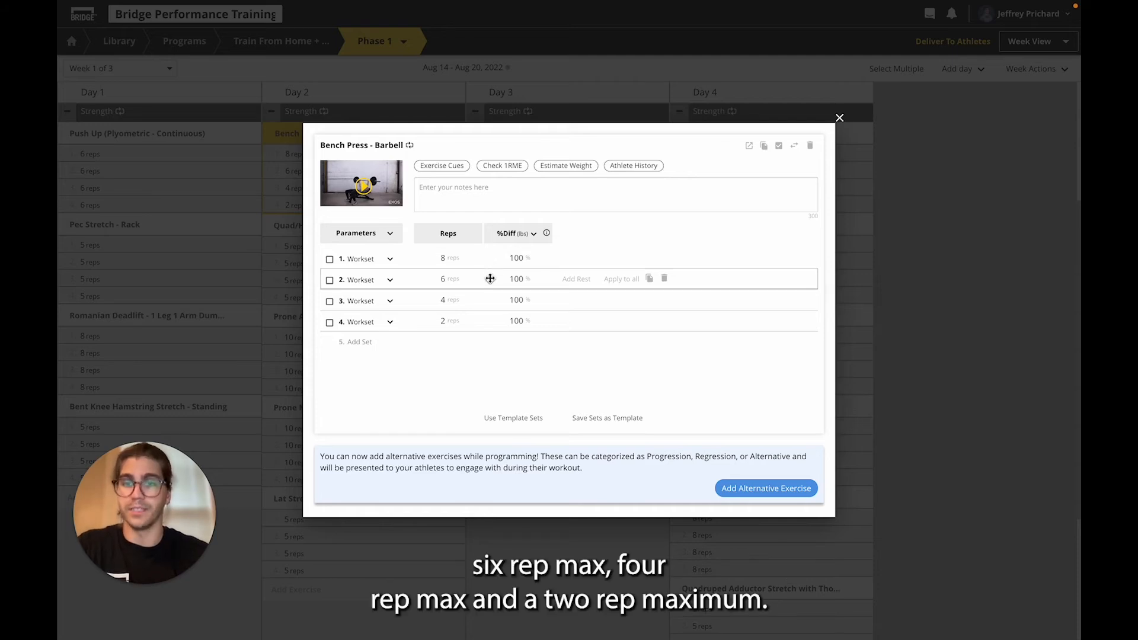
pyautogui.moveTo(474, 300)
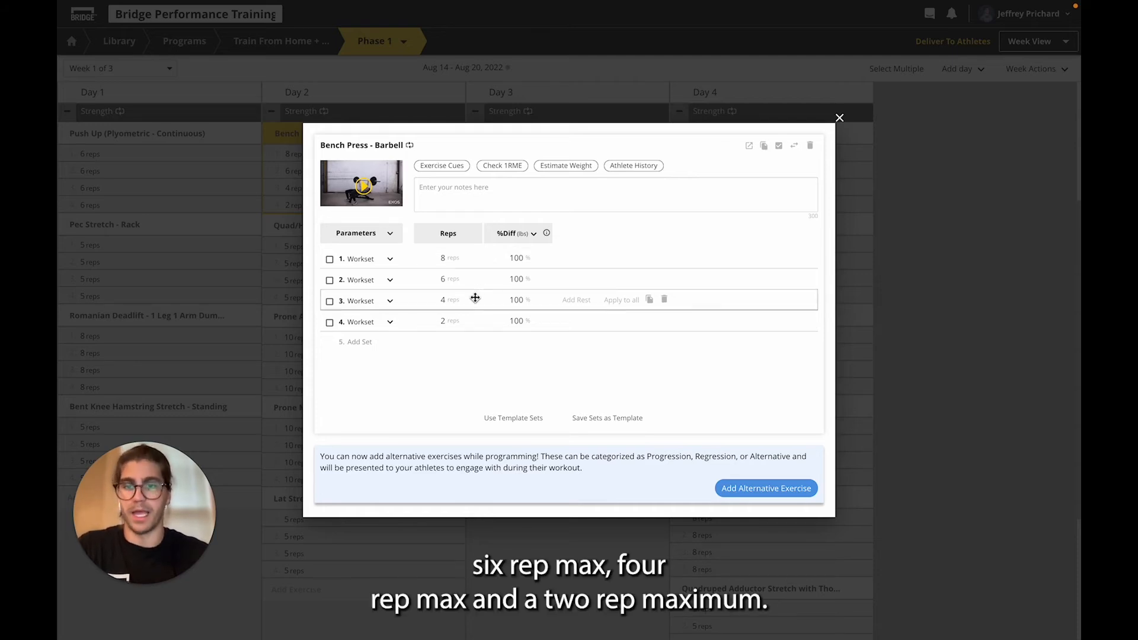
pyautogui.moveTo(476, 371)
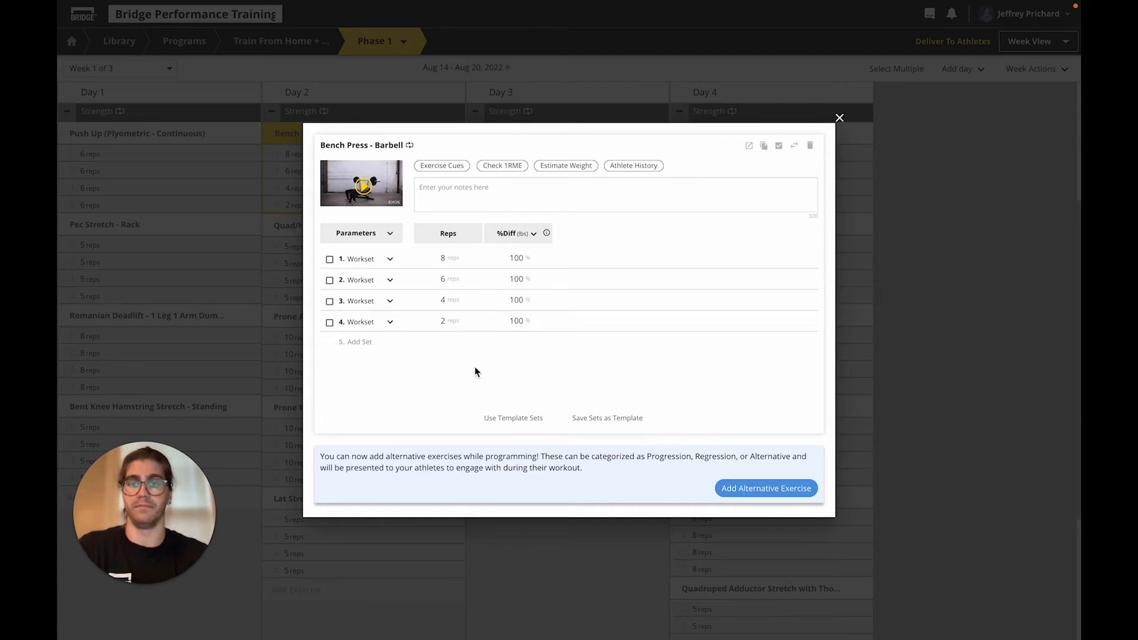